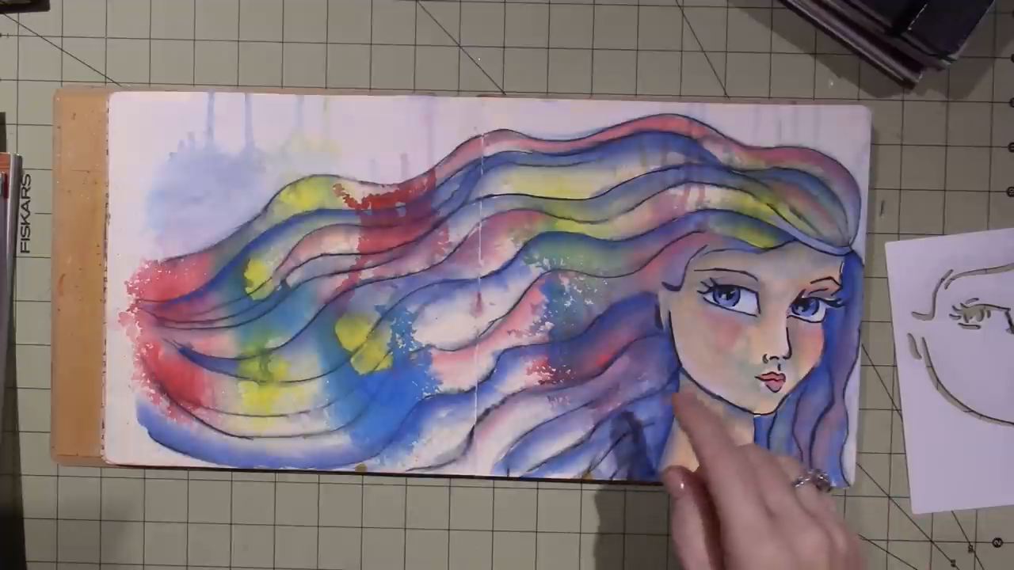
pyautogui.moveTo(602, 373)
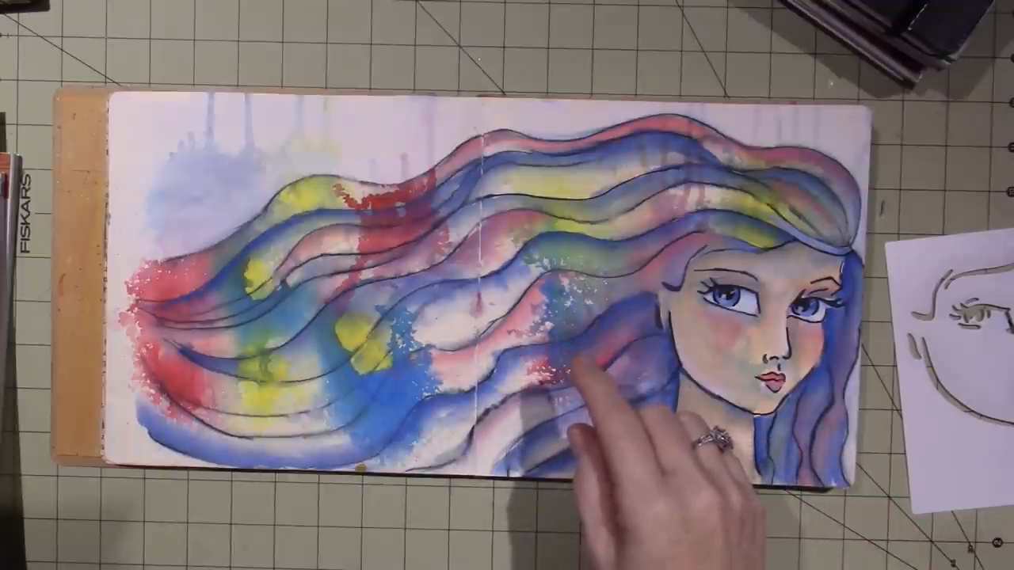